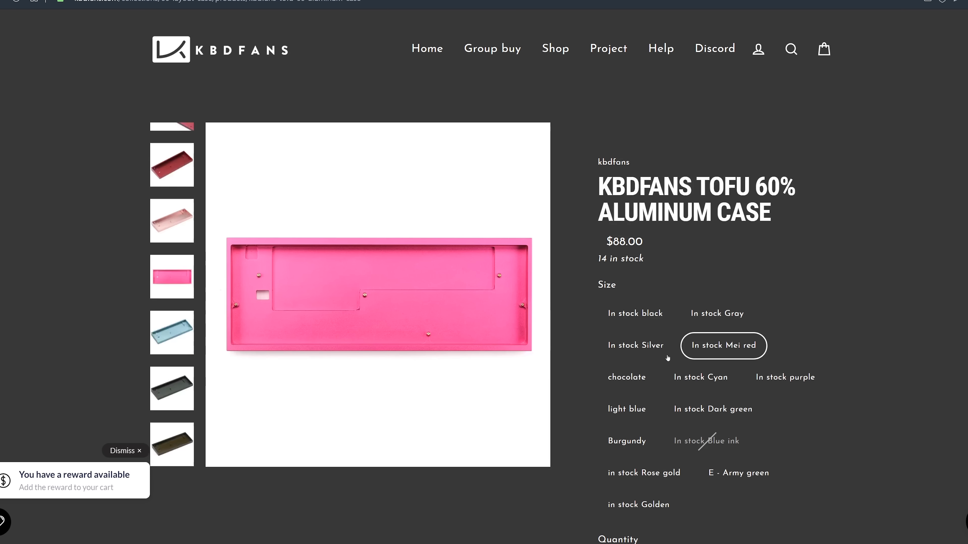
# - View the Tofu 60% aluminum case in purple, then return to the 60% Layout Case collection
pyautogui.click(784, 377)
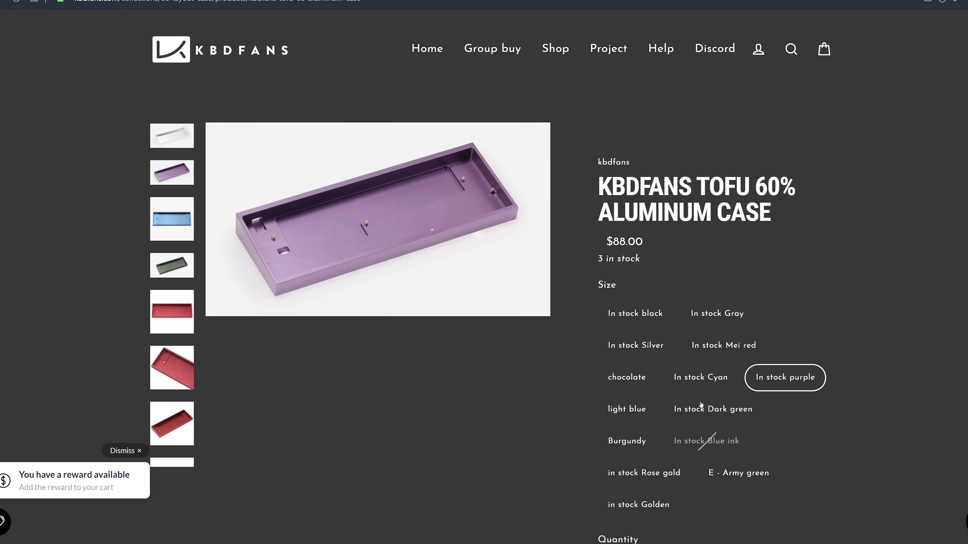
pyautogui.click(626, 409)
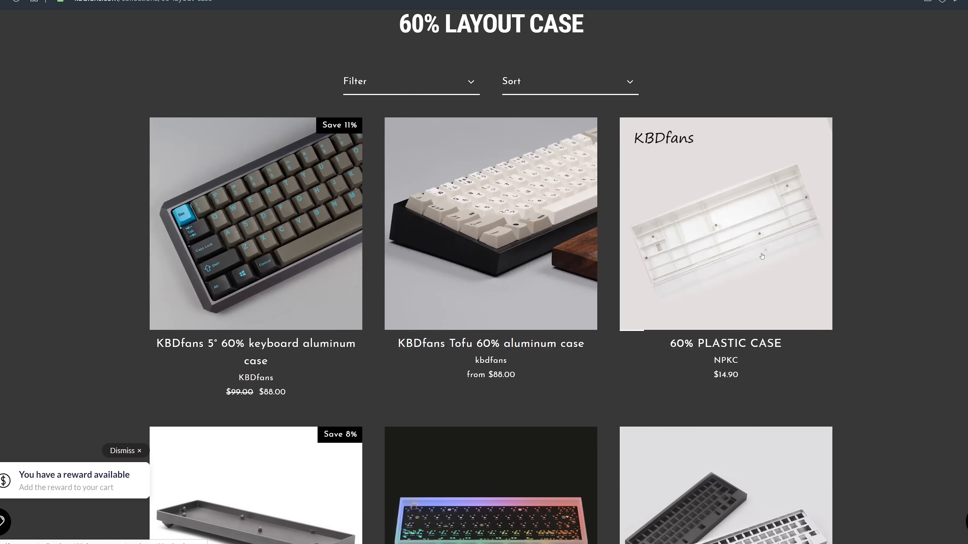
pyautogui.scroll(-3)
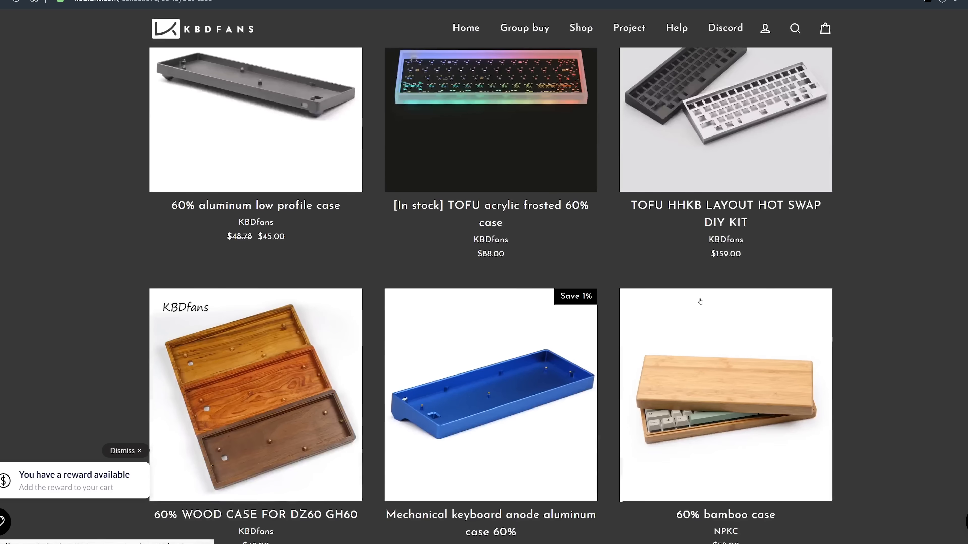
pyautogui.scroll(-3)
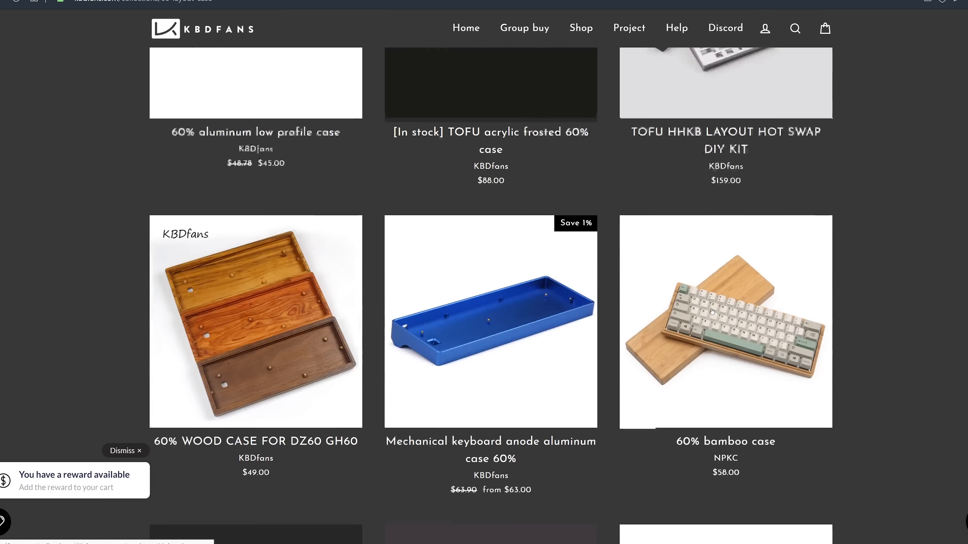
pyautogui.scroll(-3)
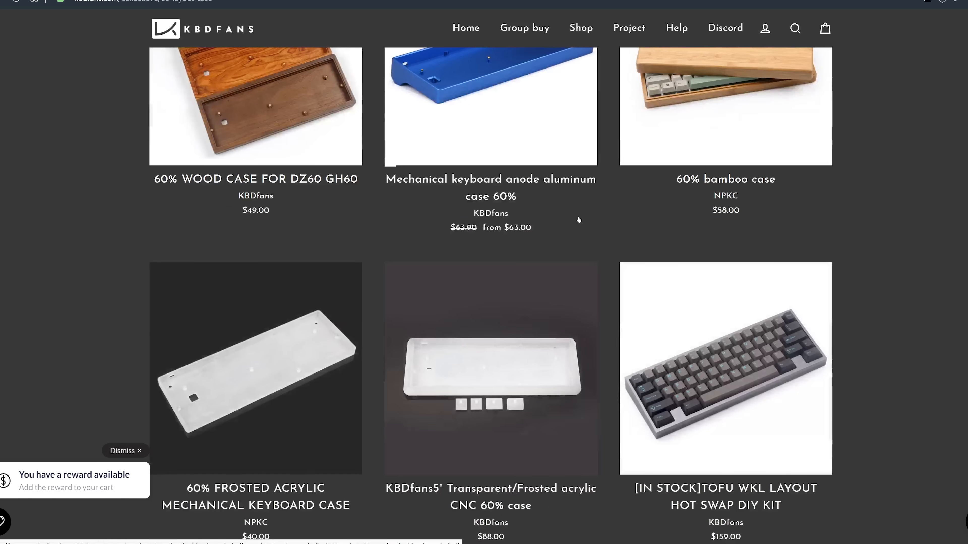
pyautogui.scroll(-3)
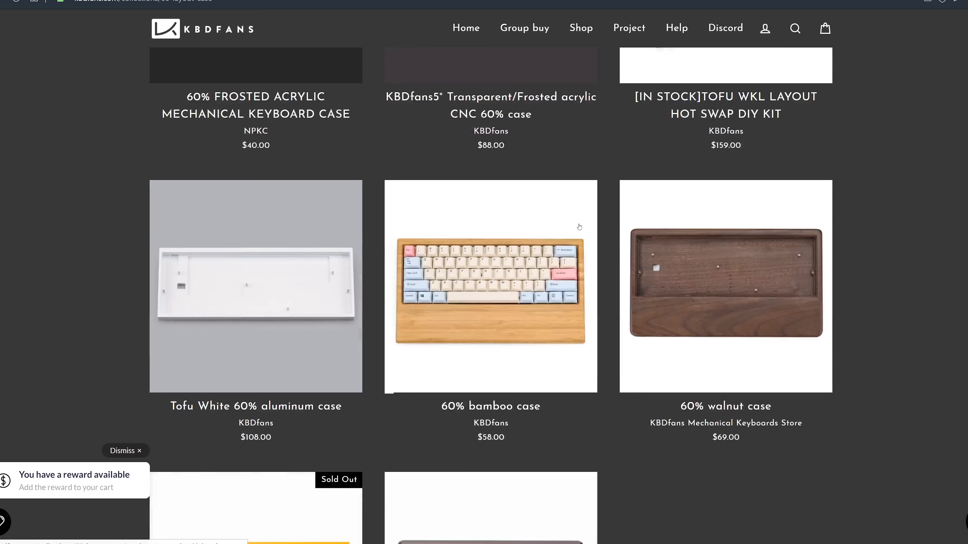
pyautogui.scroll(-3)
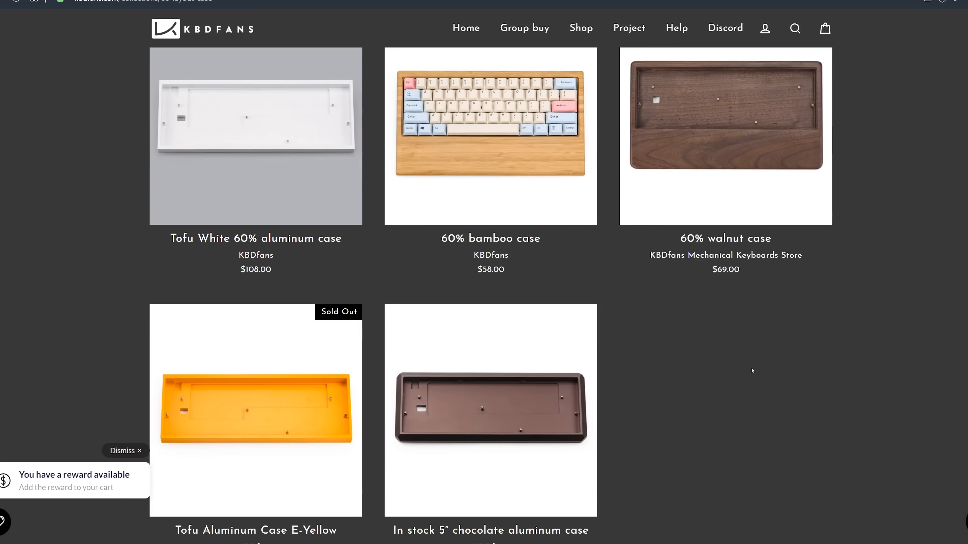